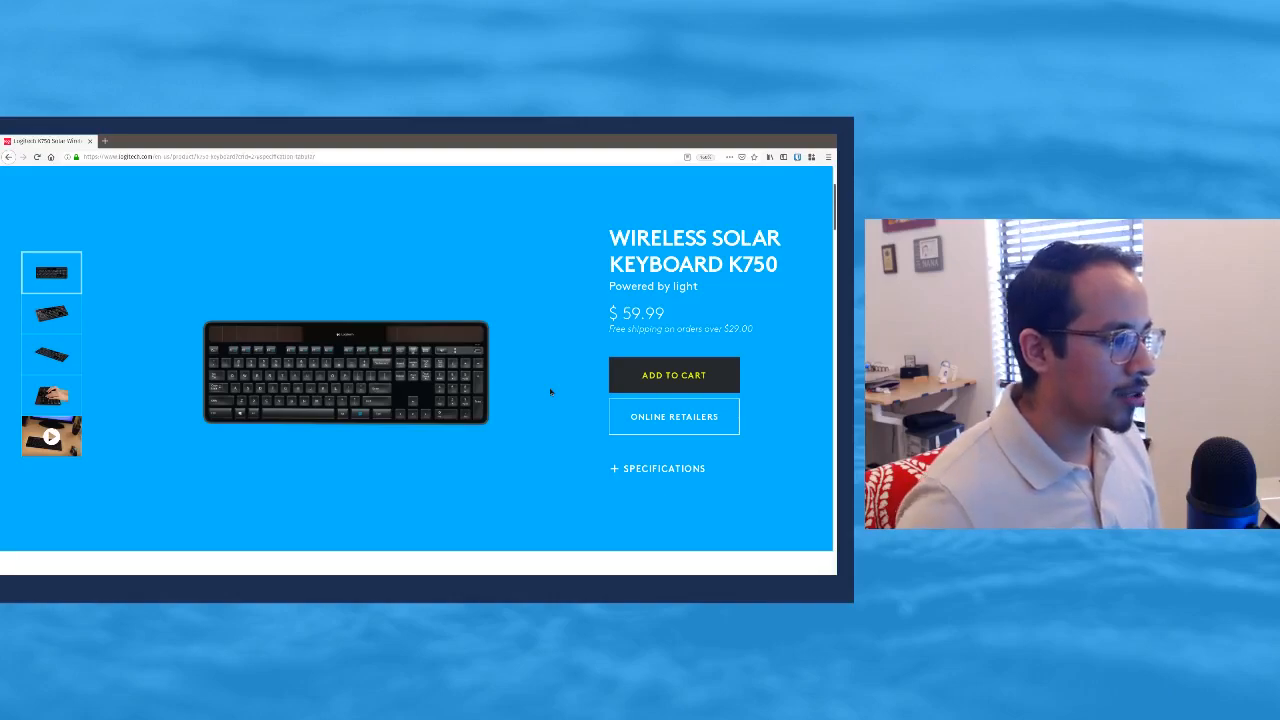
Browse the K750 gallery thumbnails through the angled view to the hands-typing photo.
left_click(52, 312)
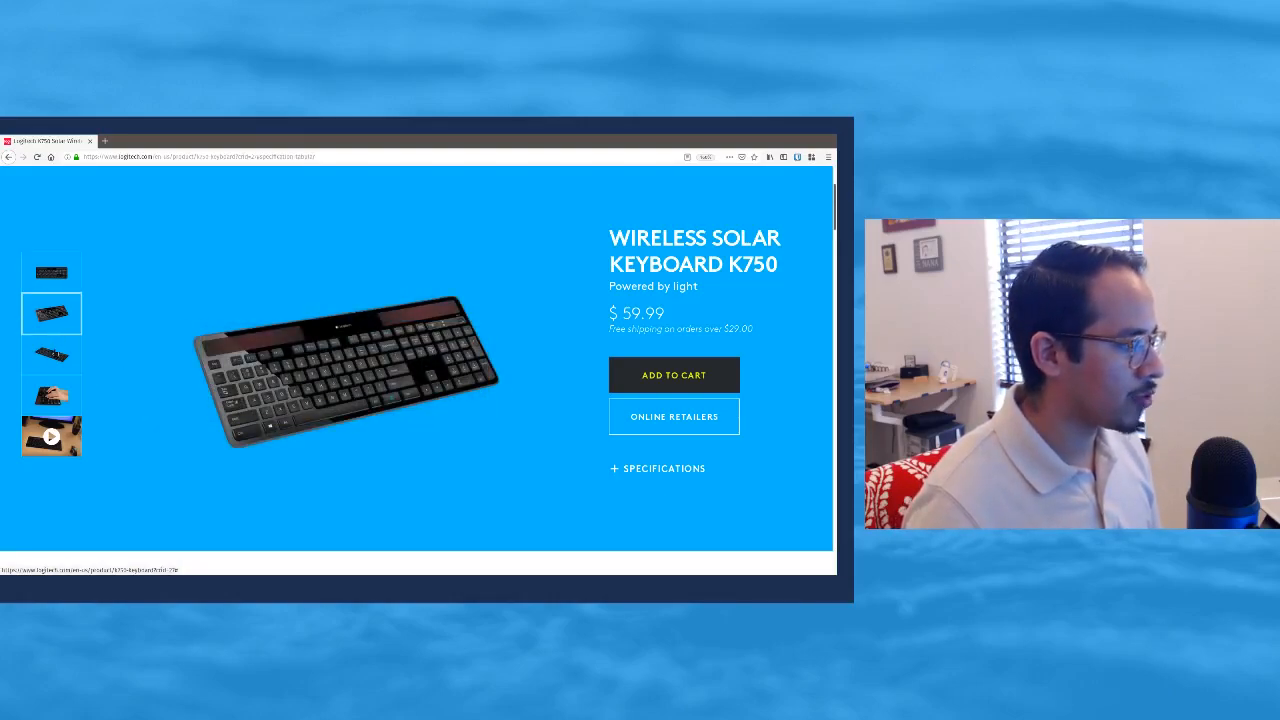
left_click(52, 354)
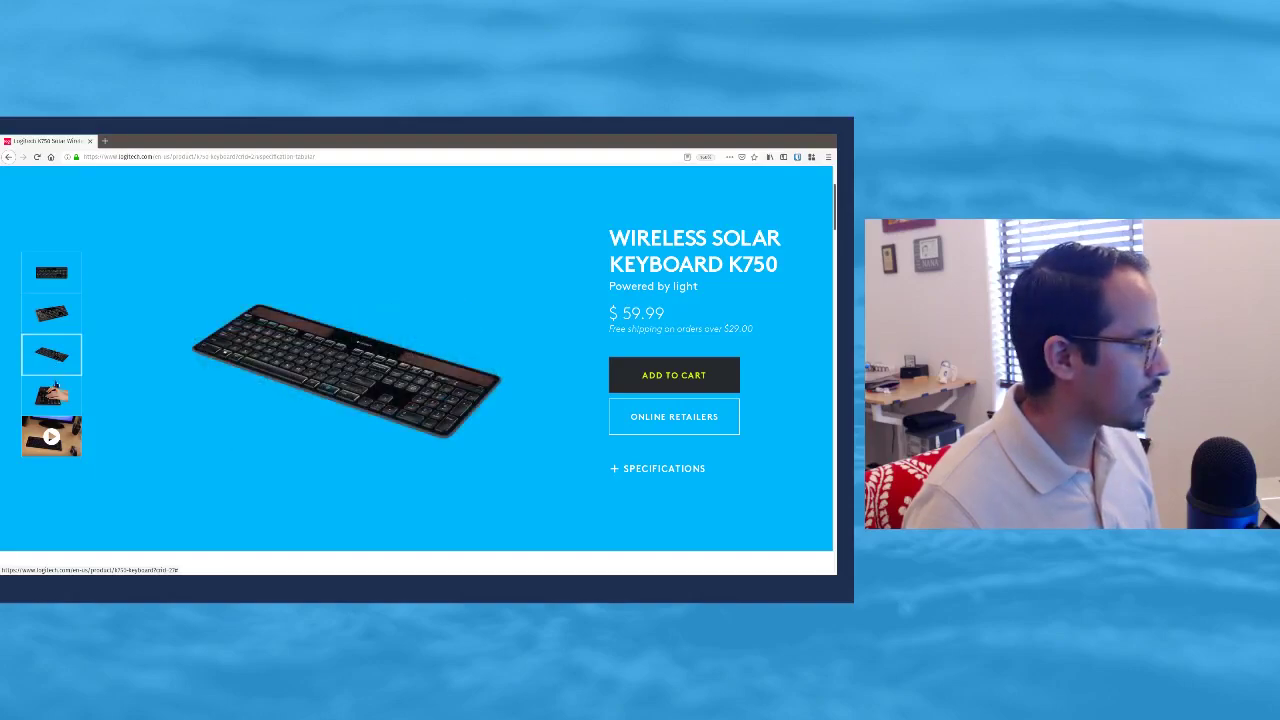
left_click(52, 396)
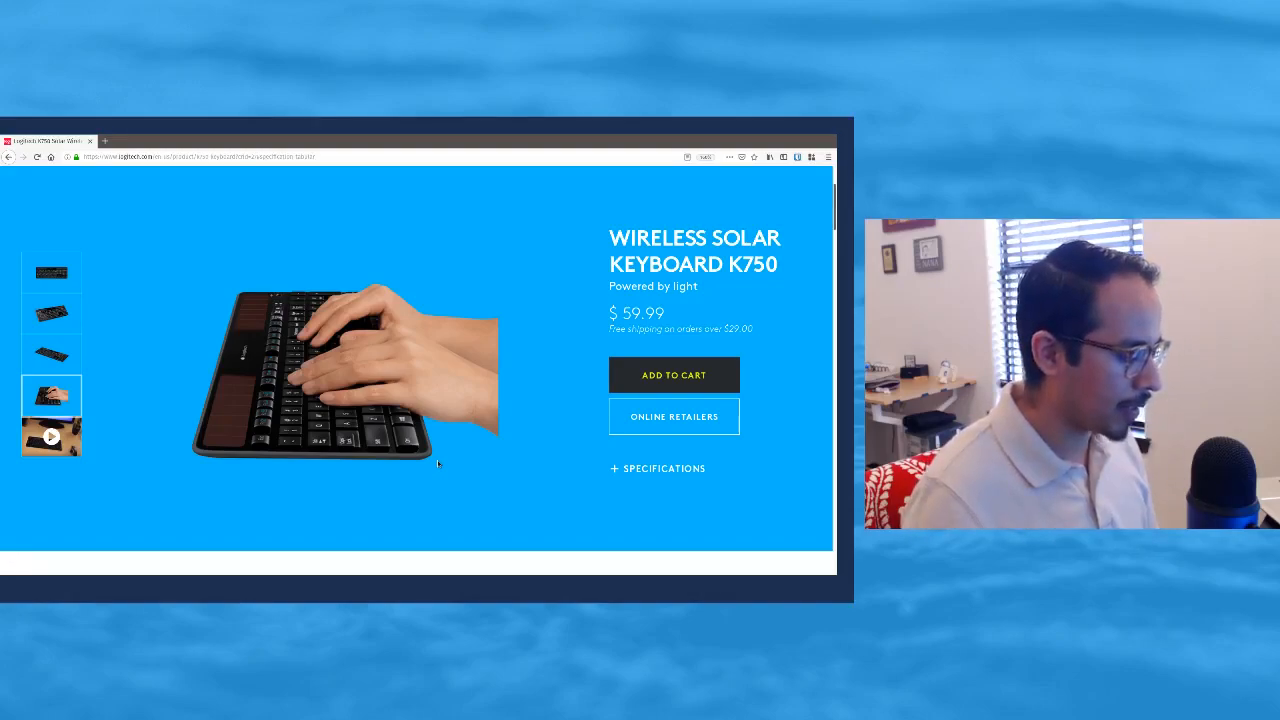
Scroll to the Key Features section covering Light Powered and the Power Monitor App.
scroll("down", 3)
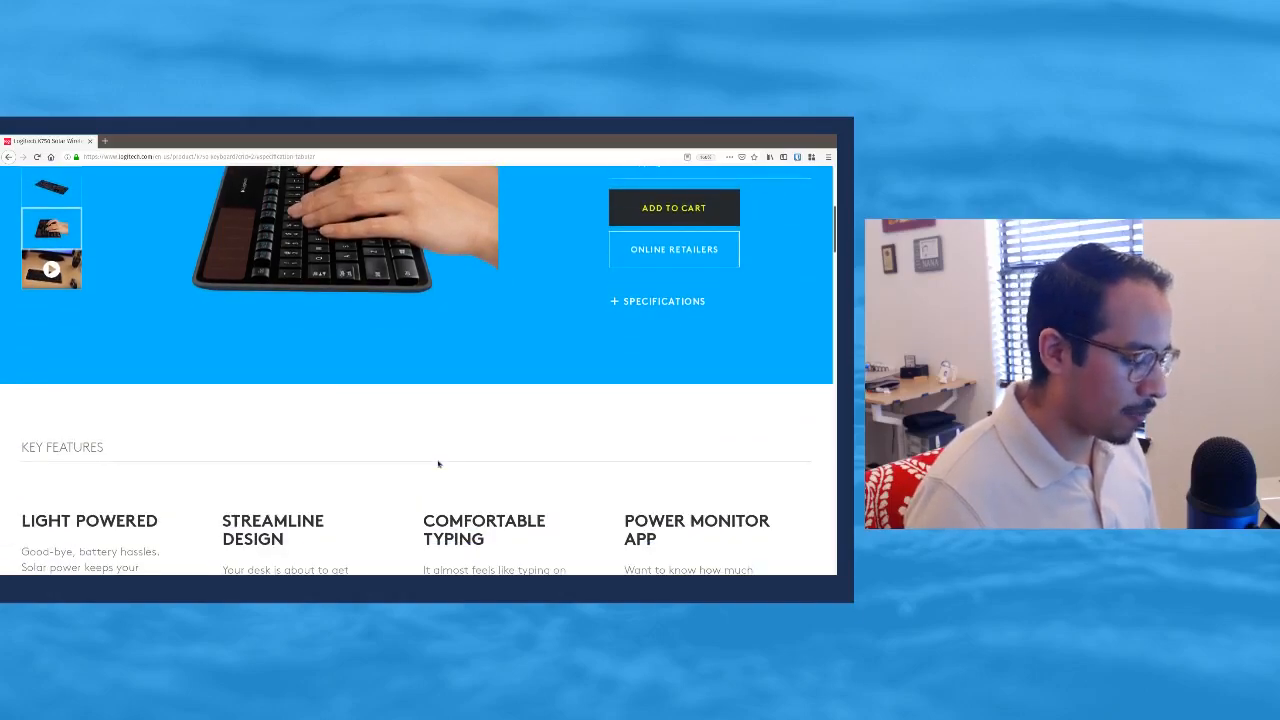
scroll("down", 3)
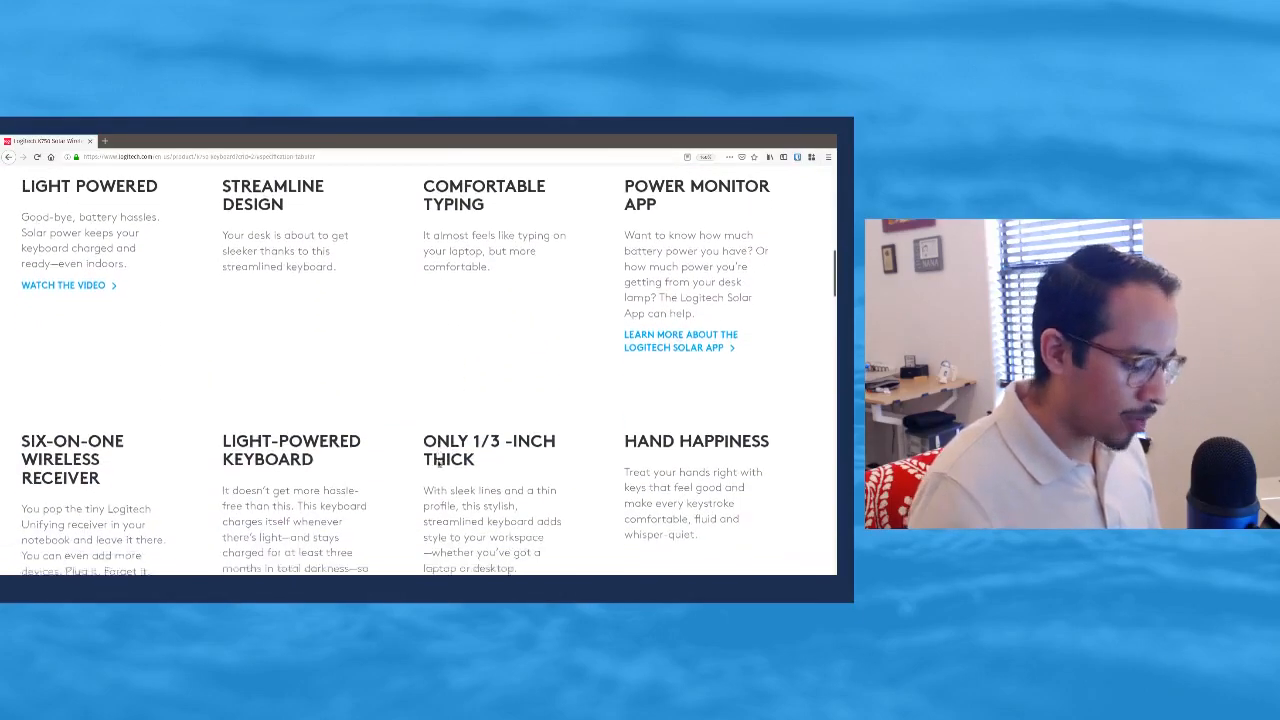
scroll("up", 3)
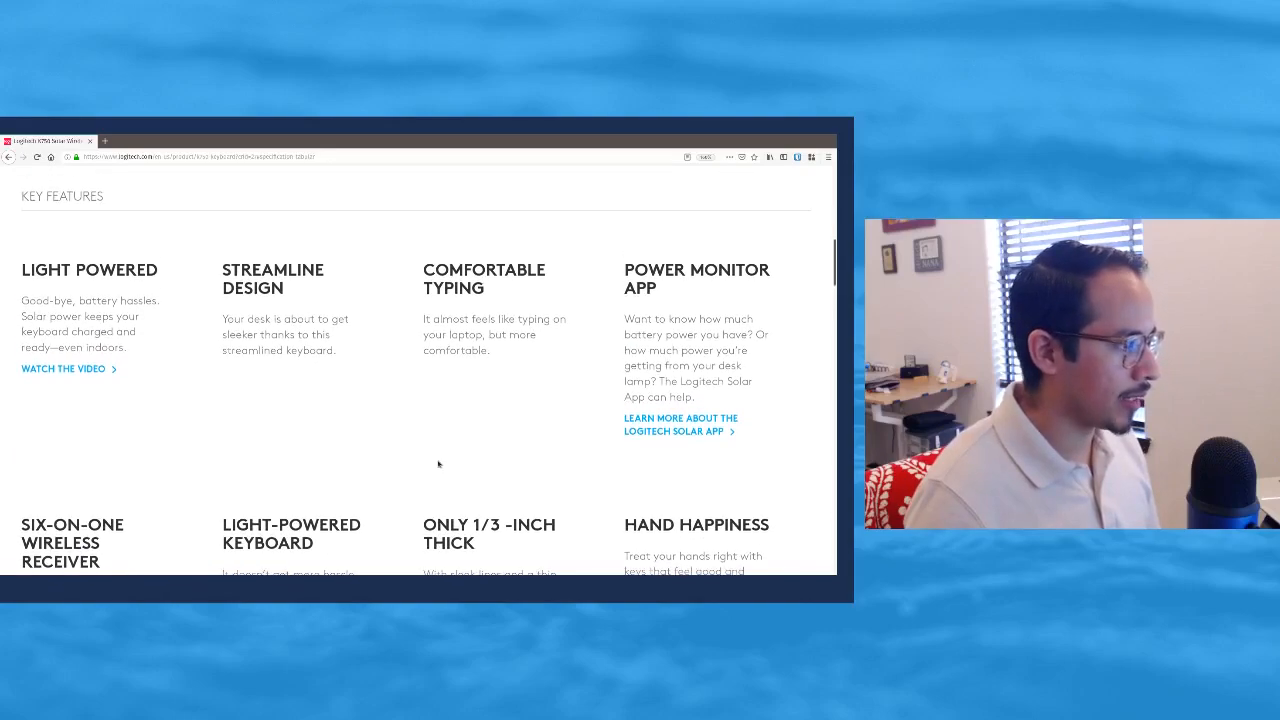
scroll("down", 3)
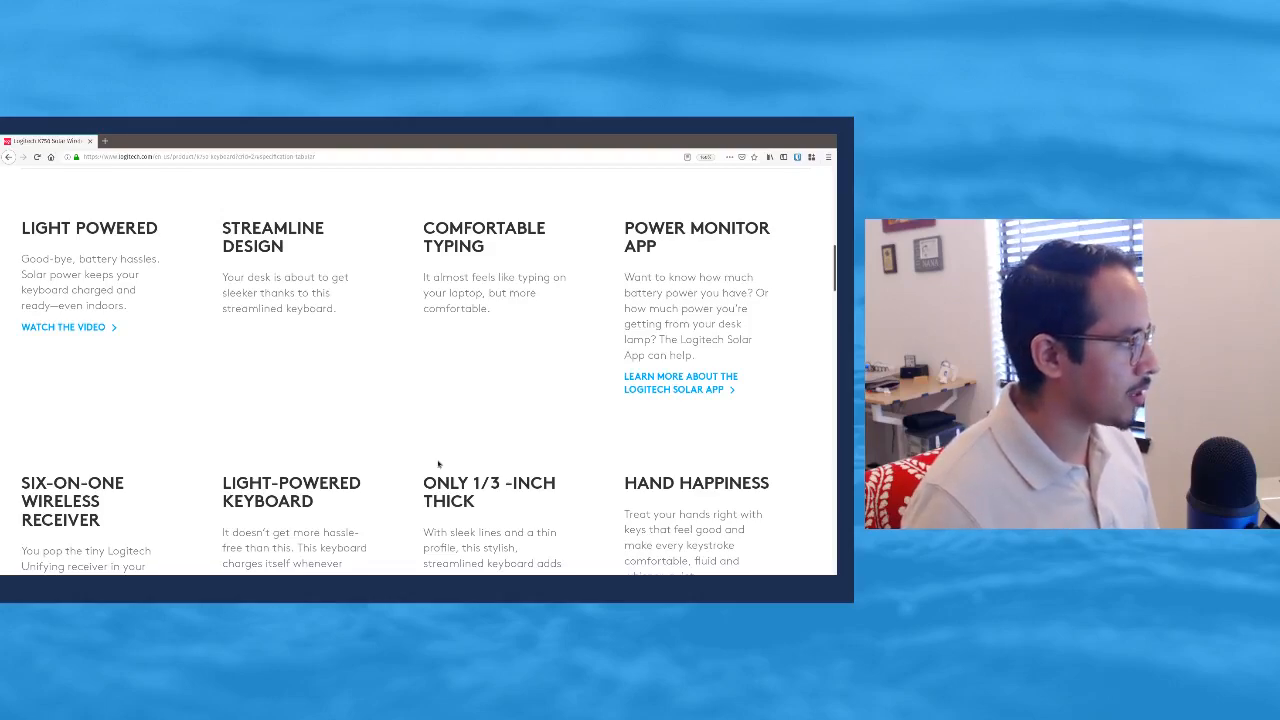
mouse_move(460, 392)
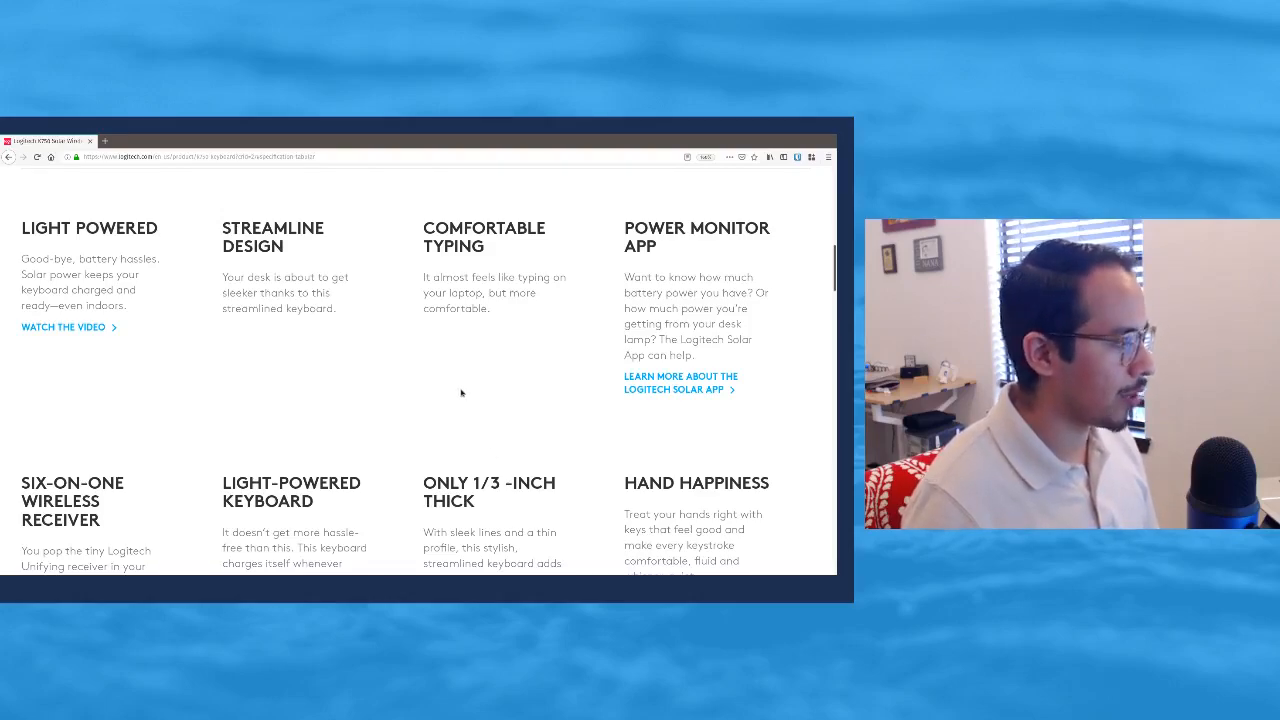
mouse_move(212, 362)
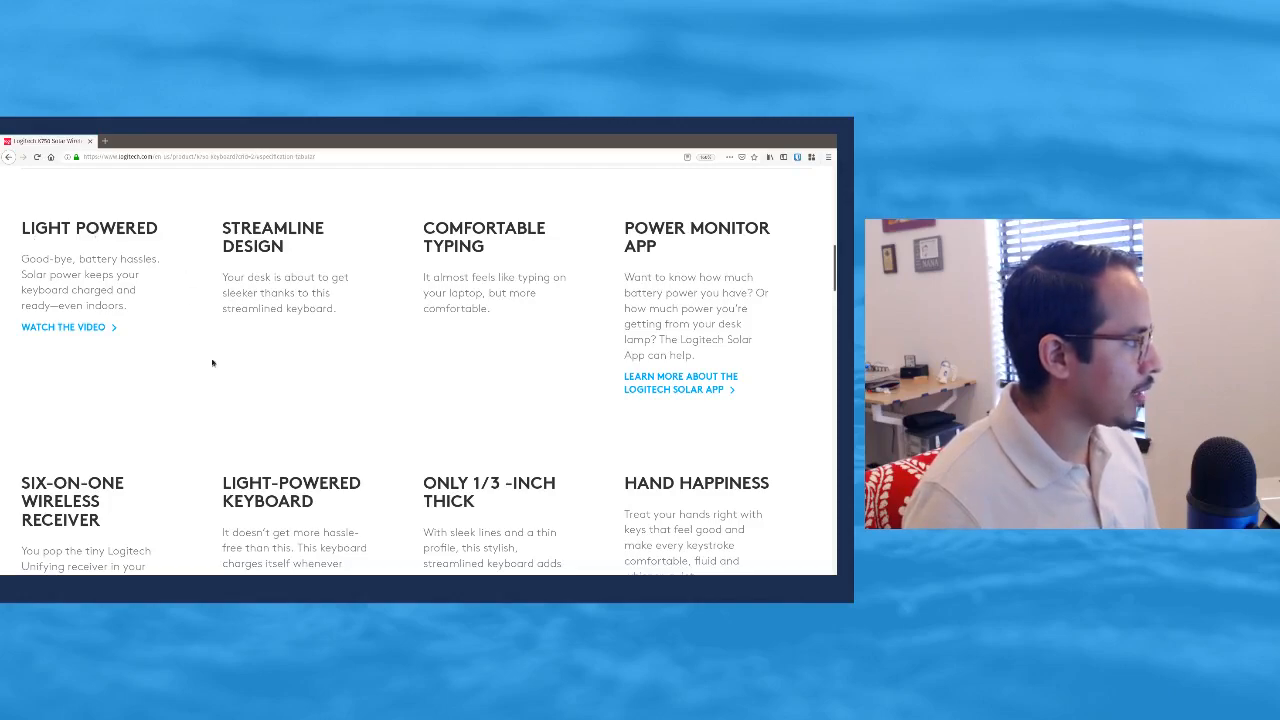
mouse_move(208, 362)
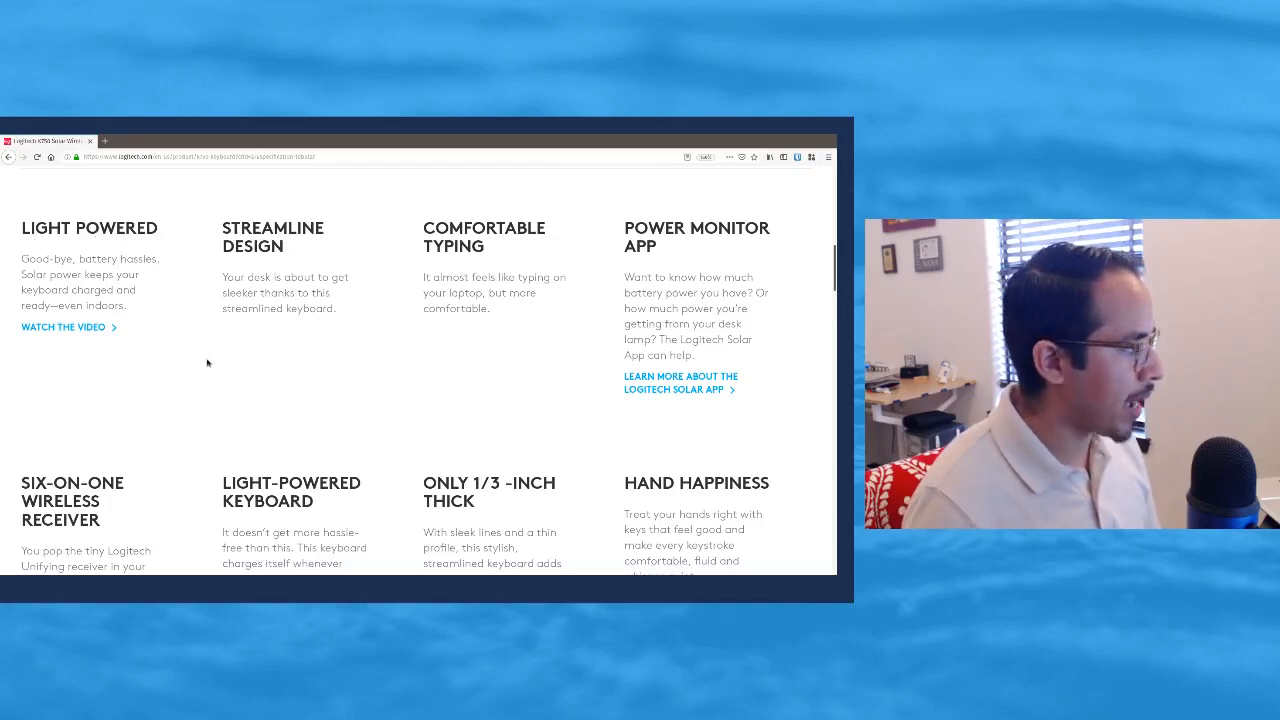
mouse_move(196, 350)
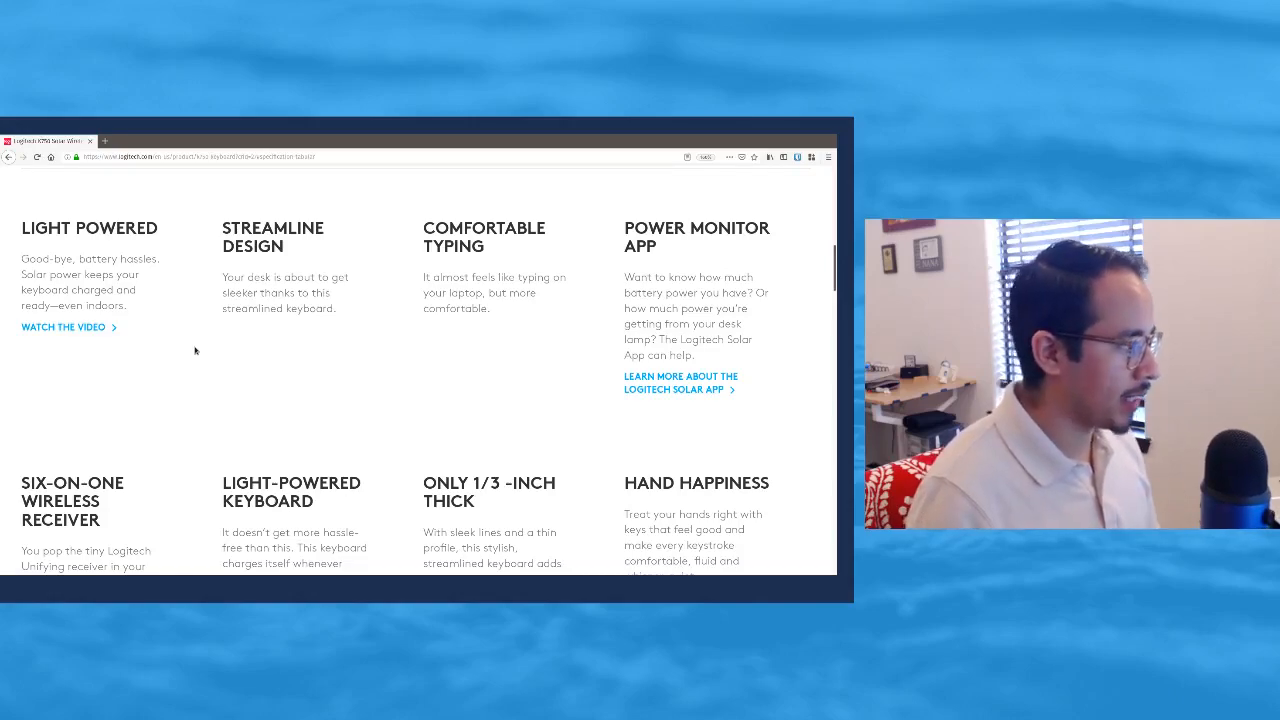
mouse_move(564, 292)
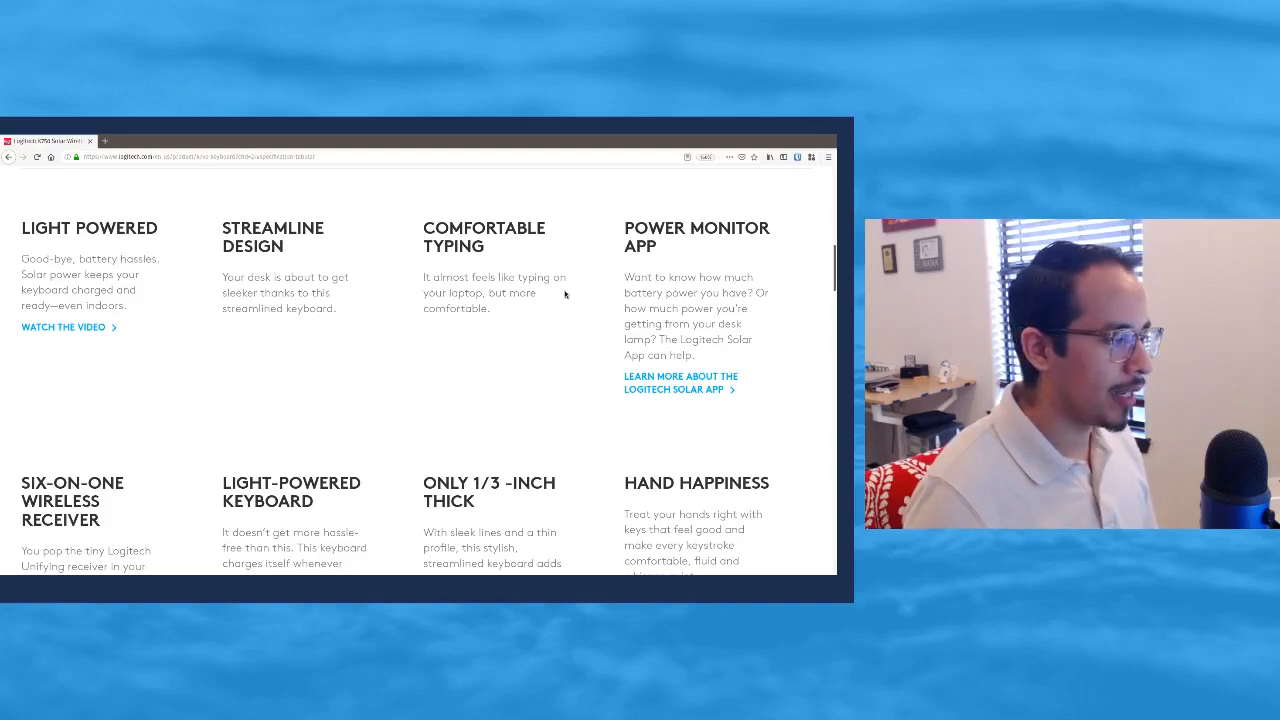
Scroll to the Six-on-One Wireless Receiver and Light-Powered Keyboard features.
scroll("down", 3)
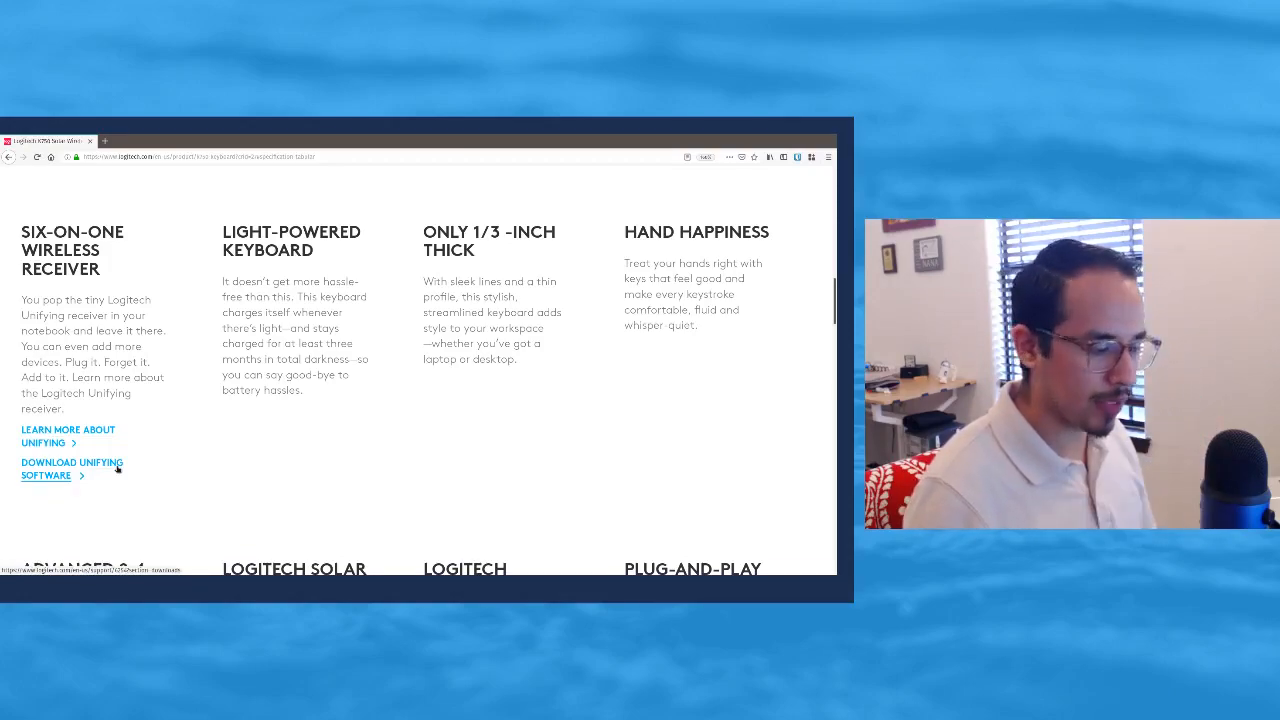
mouse_move(240, 524)
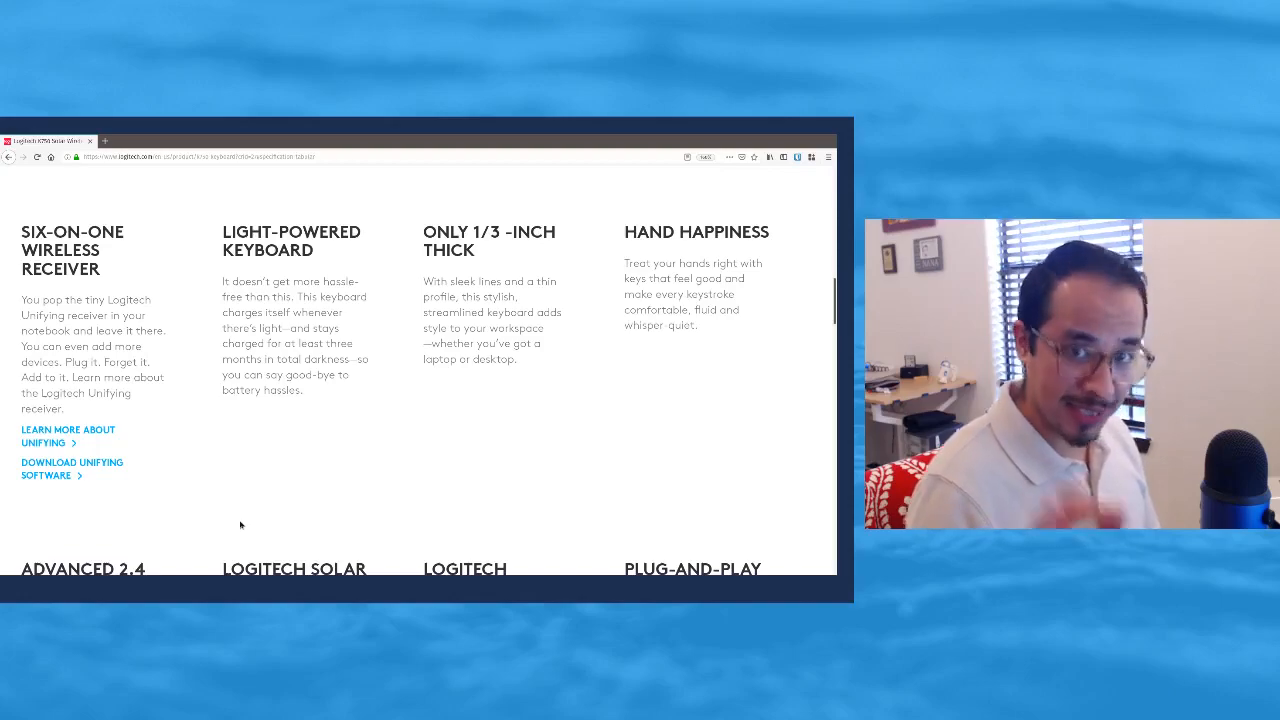
Review Specs & Details, then return to the top showing the $59.99 overview.
scroll("down", 3)
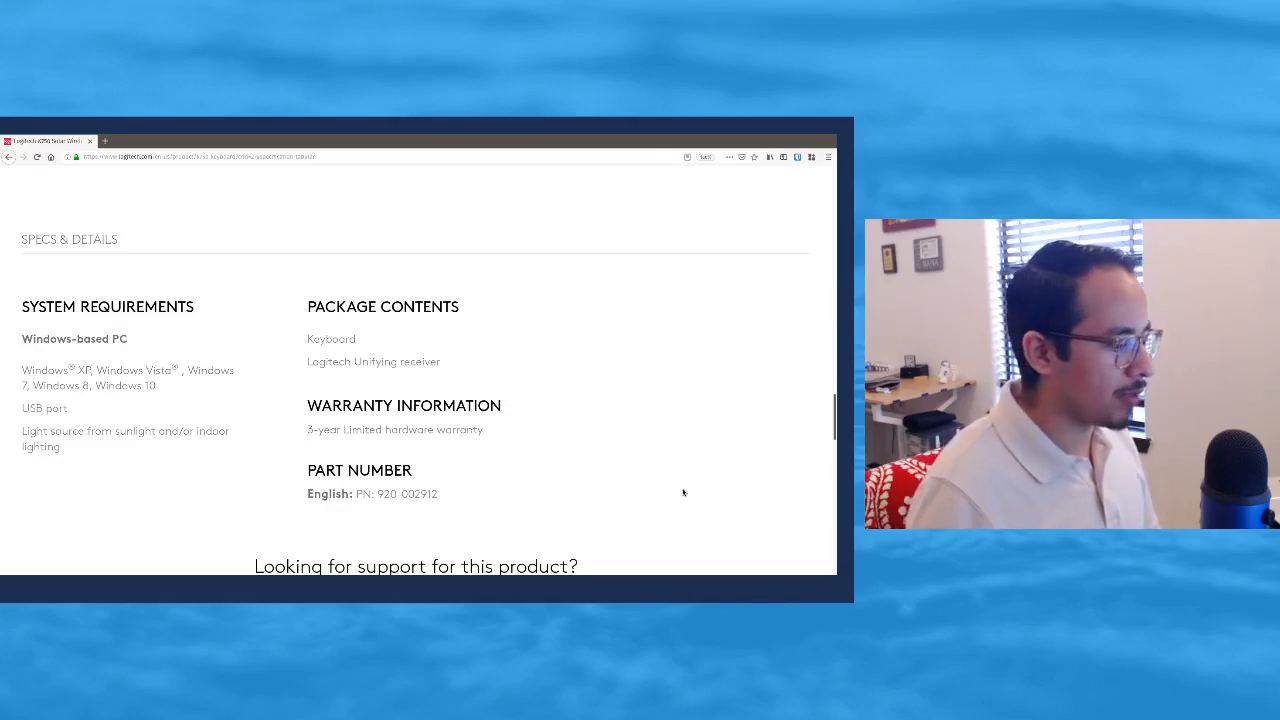
scroll("up", 3)
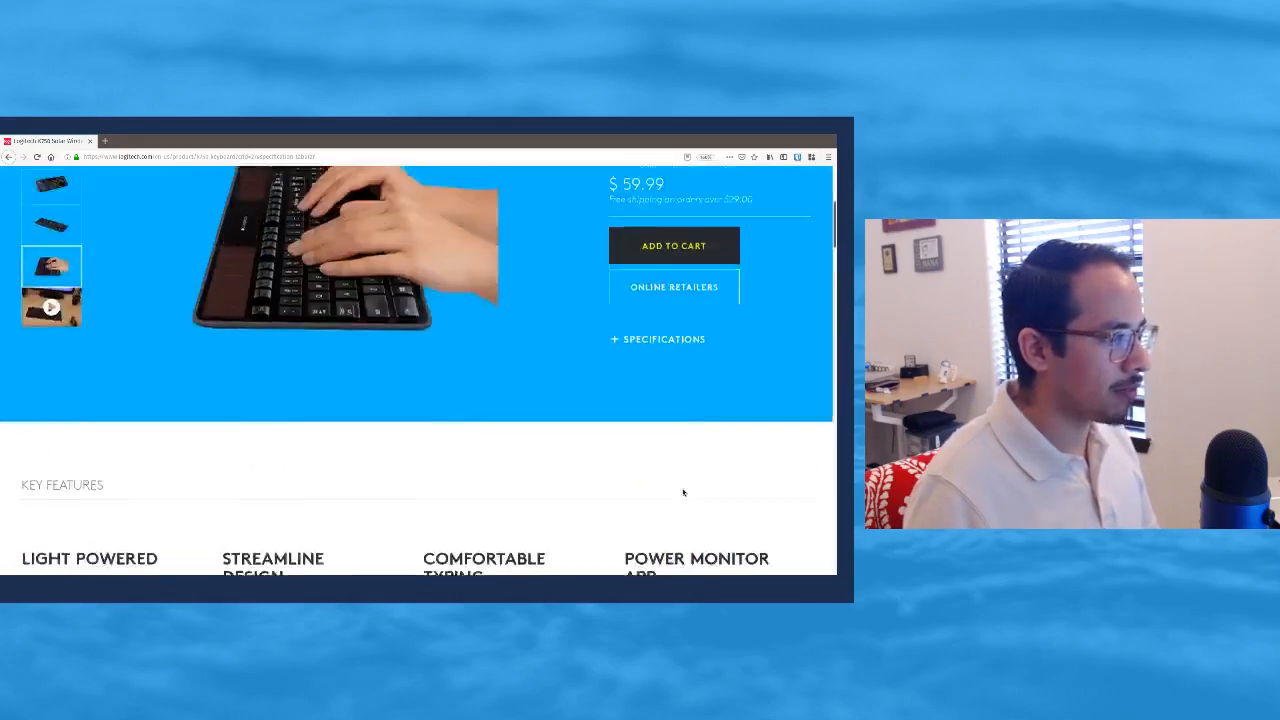
scroll("up", 3)
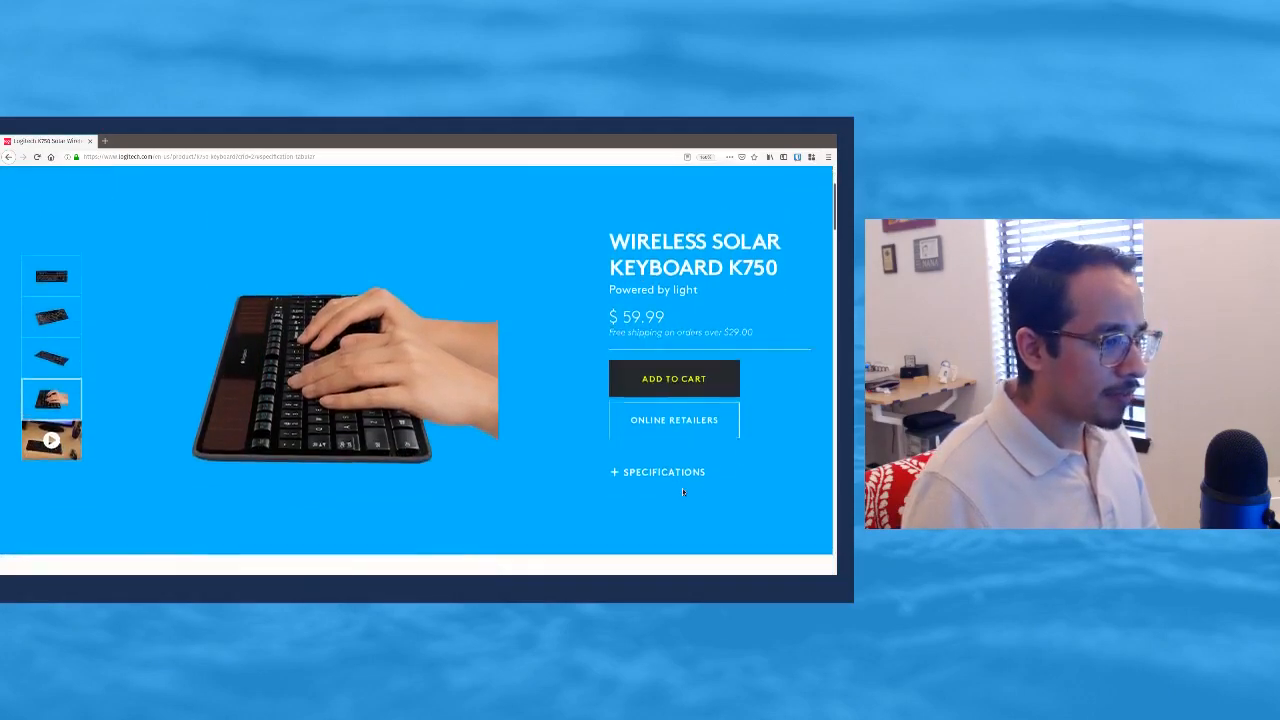